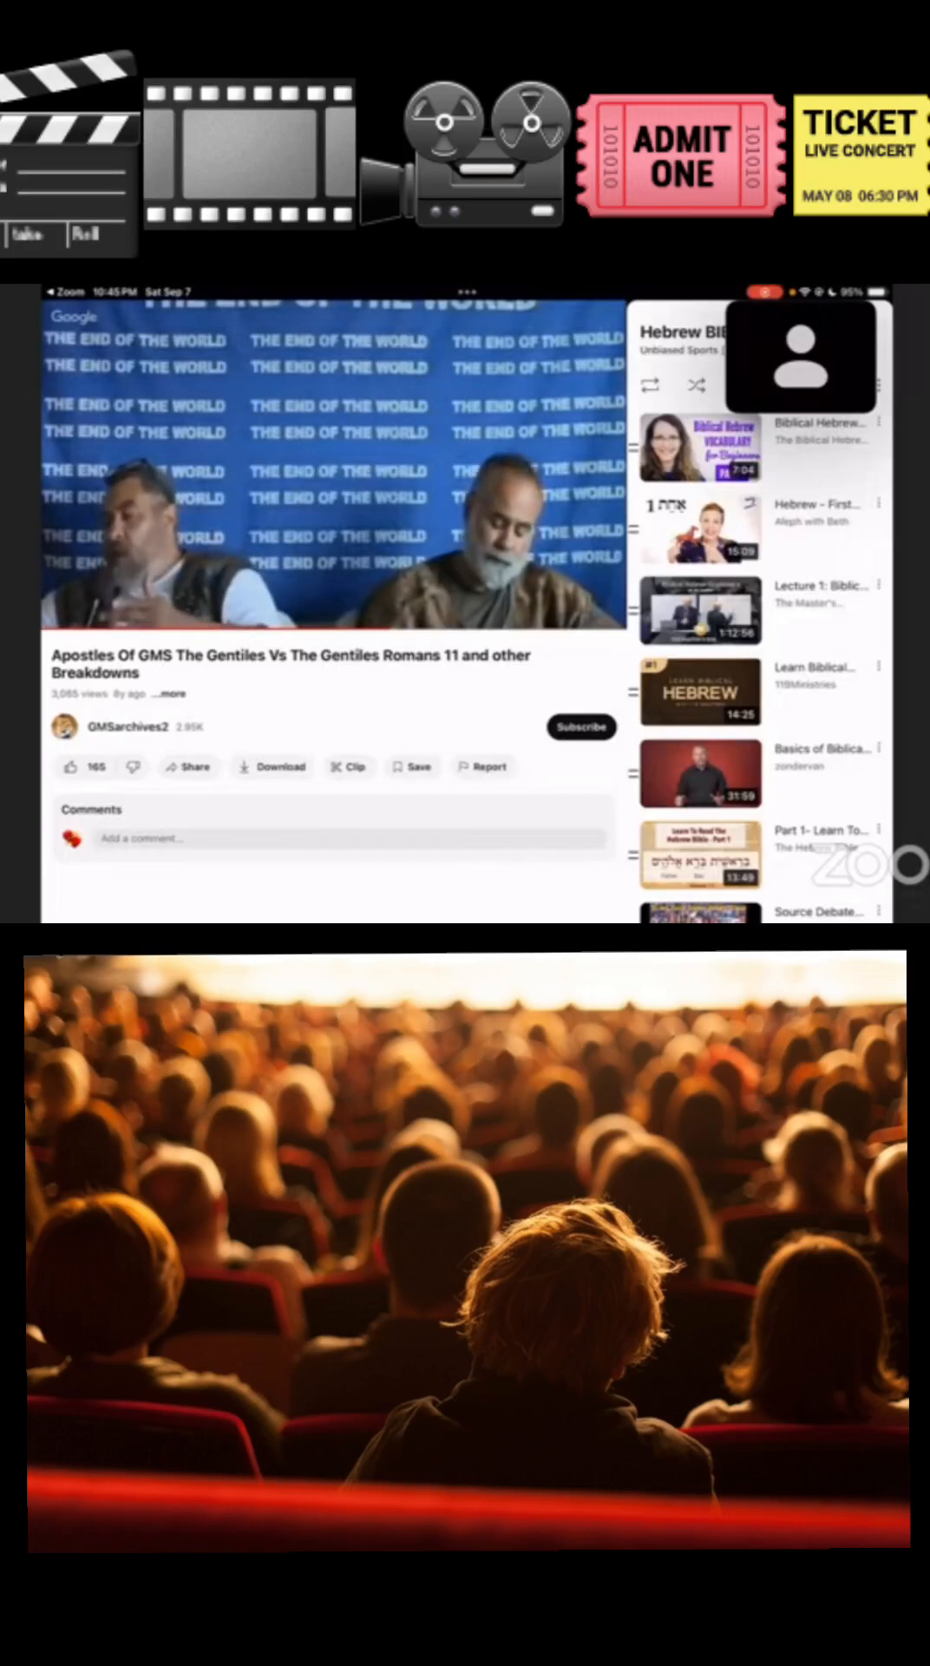
Step: Pause the "Apostles Of GMS" Romans 11 lecture at 1:15:34 of 2:06:24
left_click(332, 468)
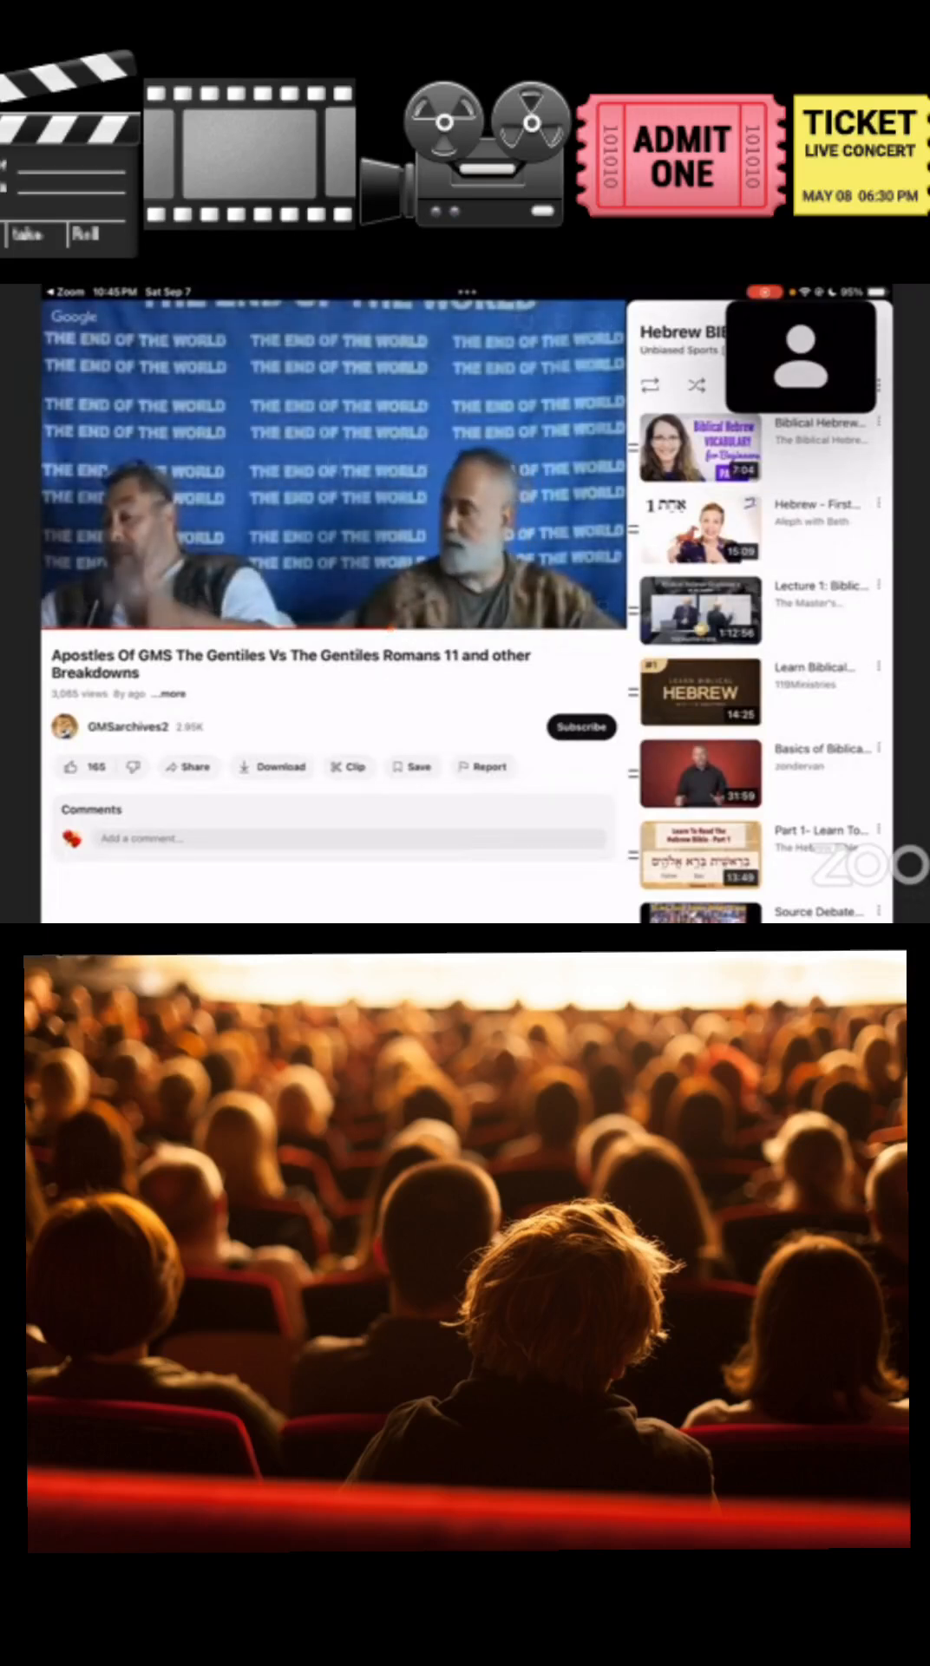
left_click(333, 468)
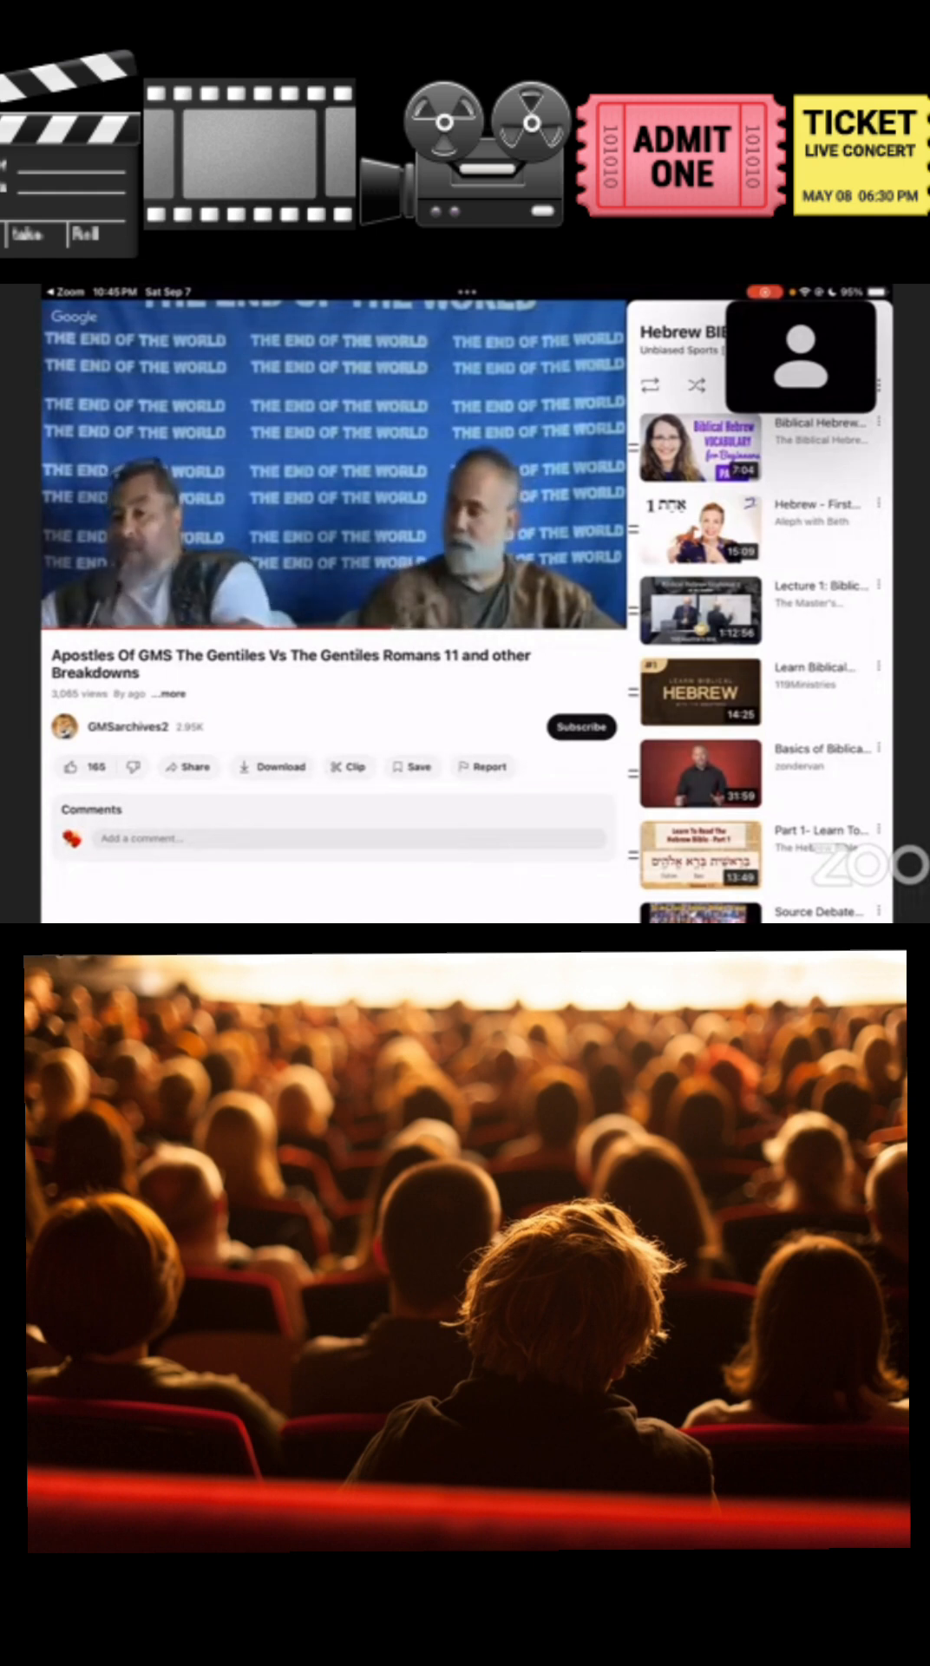
left_click(330, 468)
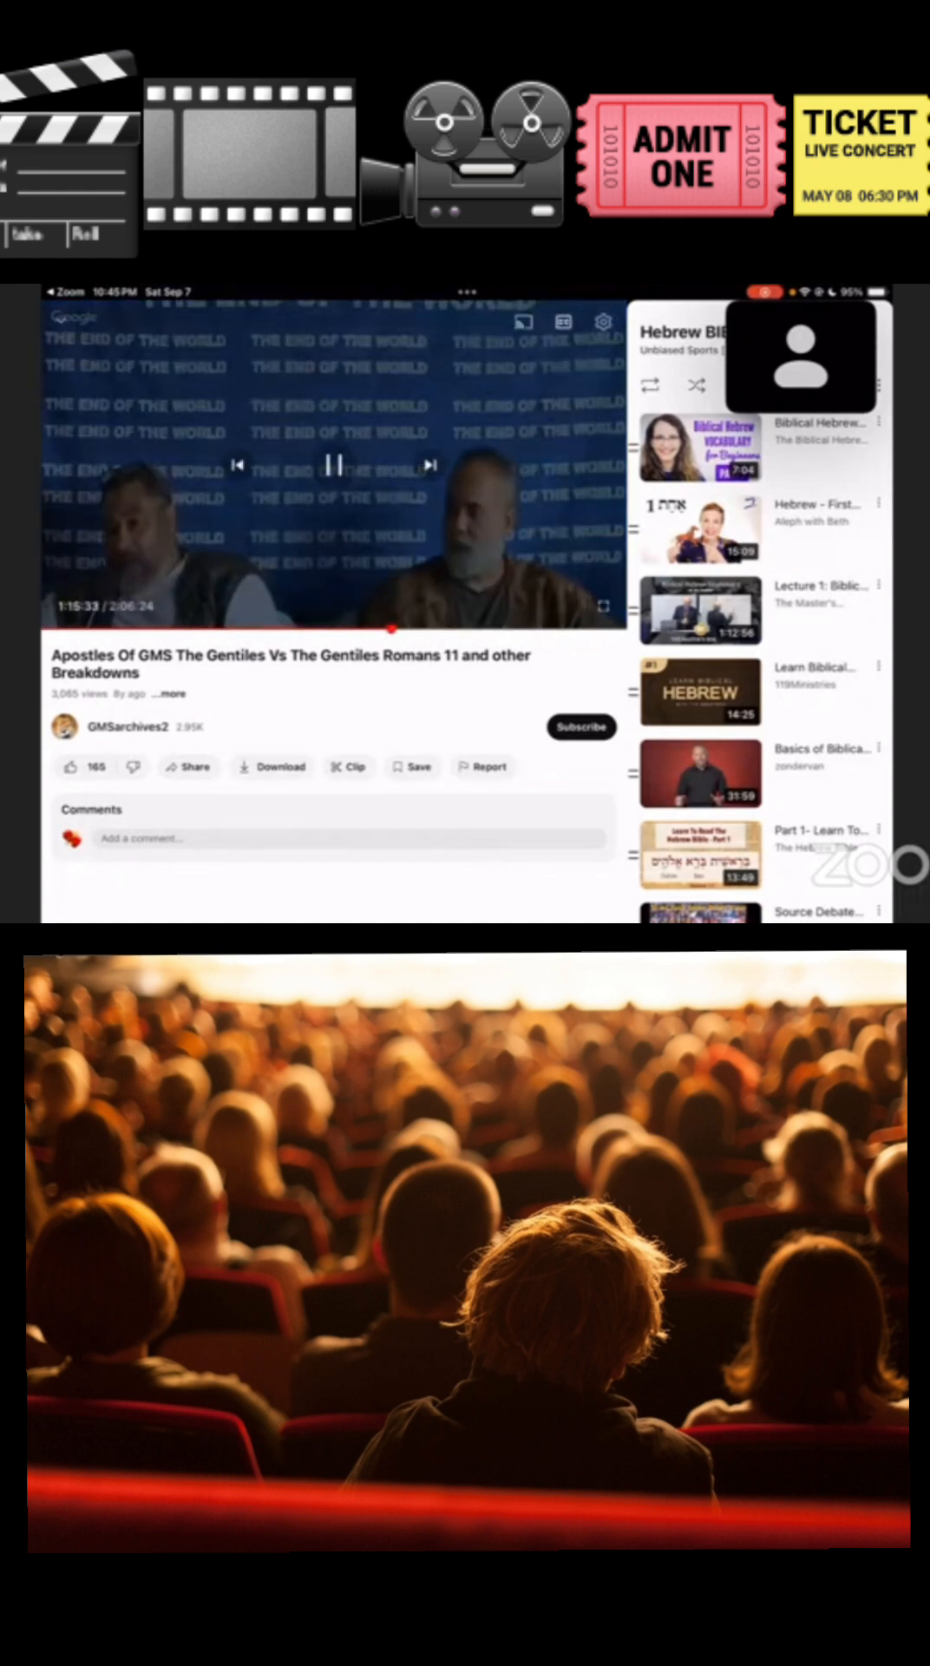
left_click(333, 465)
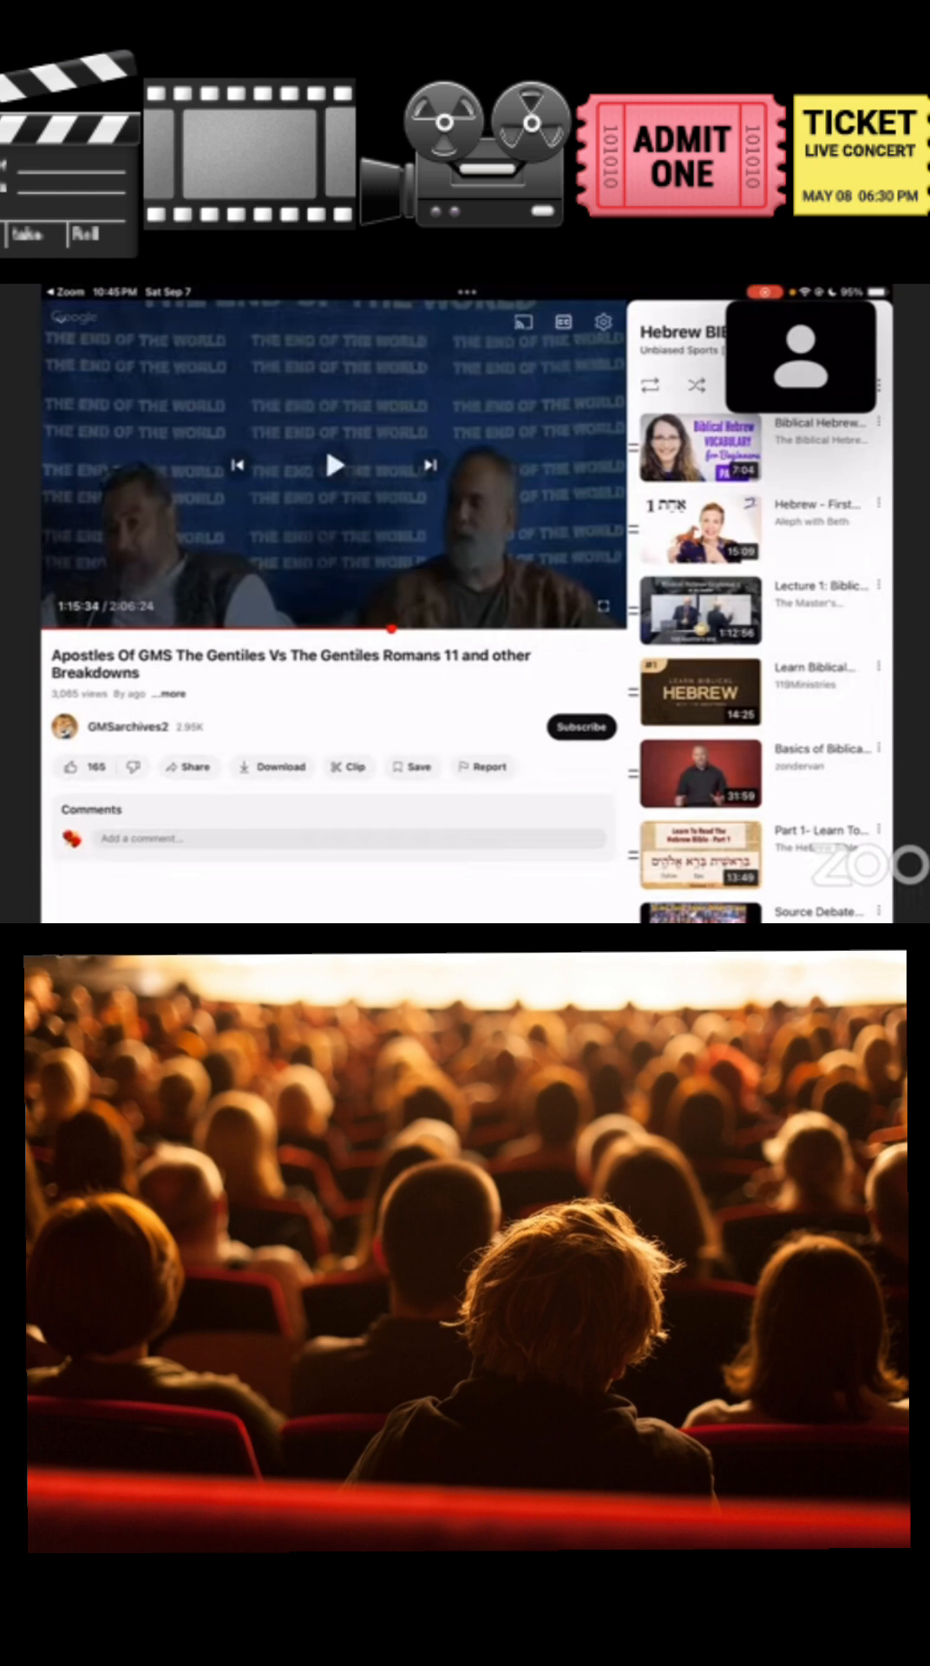